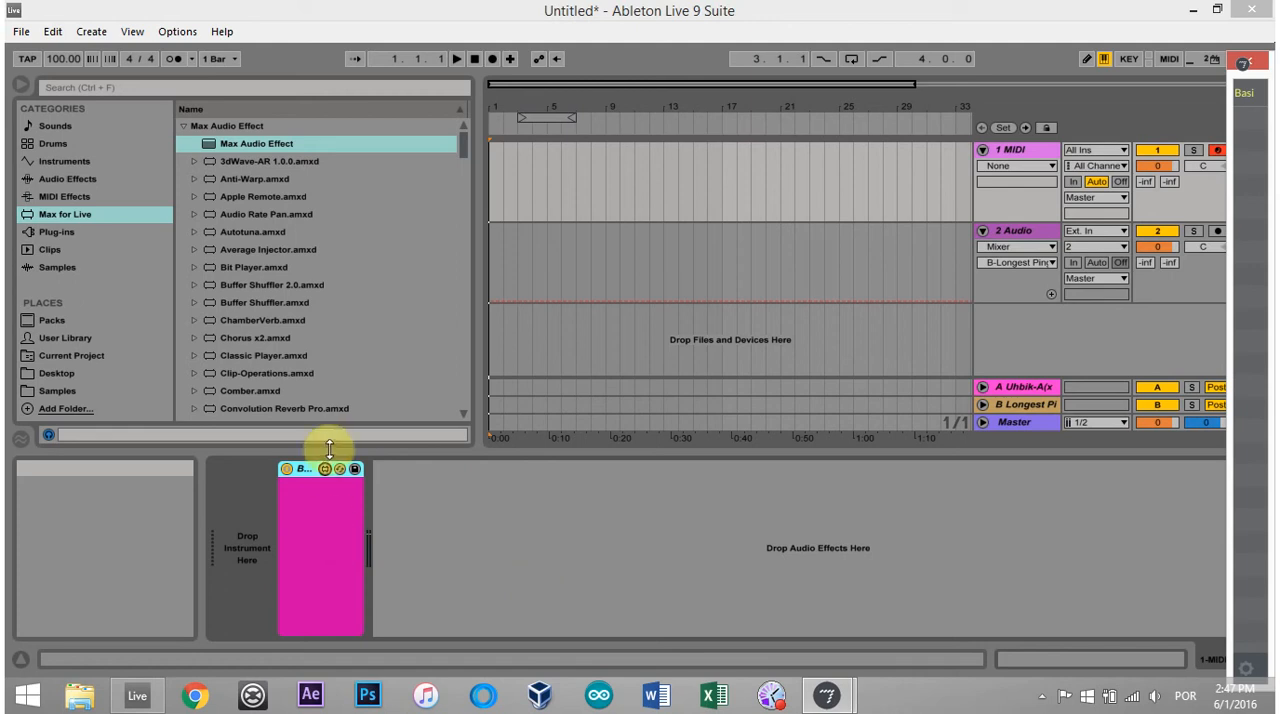
{"action": "mouse_move", "coordinate": [636, 20]}
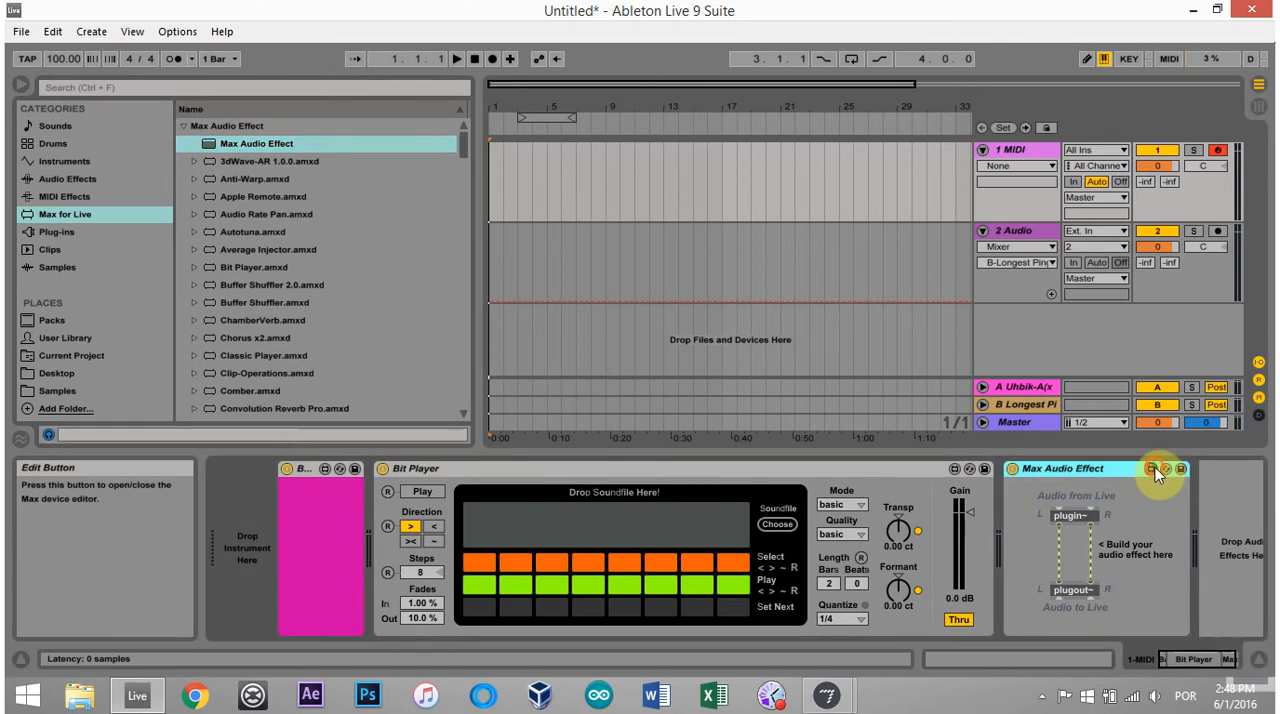
- Open the Max Audio Effect's patch in the Max editor via its Edit button
{"action": "left_click", "coordinate": [1156, 468]}
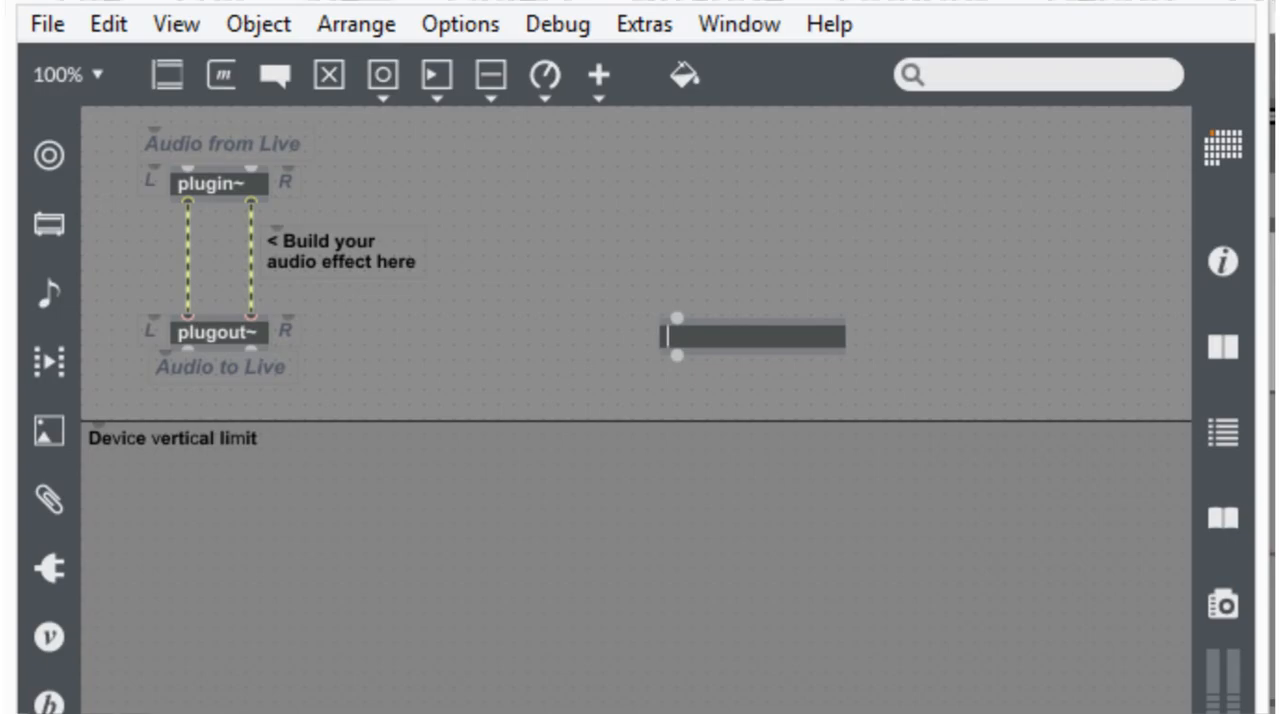
- Create a swatch object, wire it into bgcolor and pick a colour to recolour the patch background
{"action": "type", "text": "swatch"}
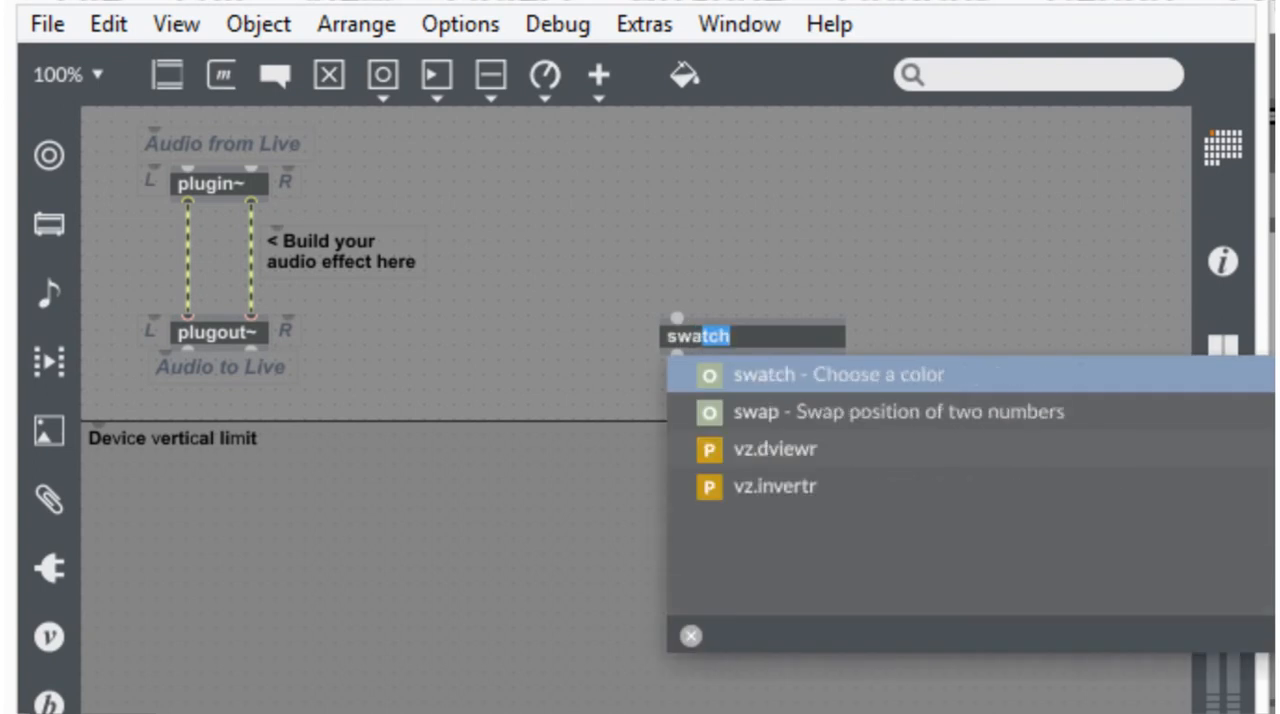
{"action": "left_click", "coordinate": [836, 374]}
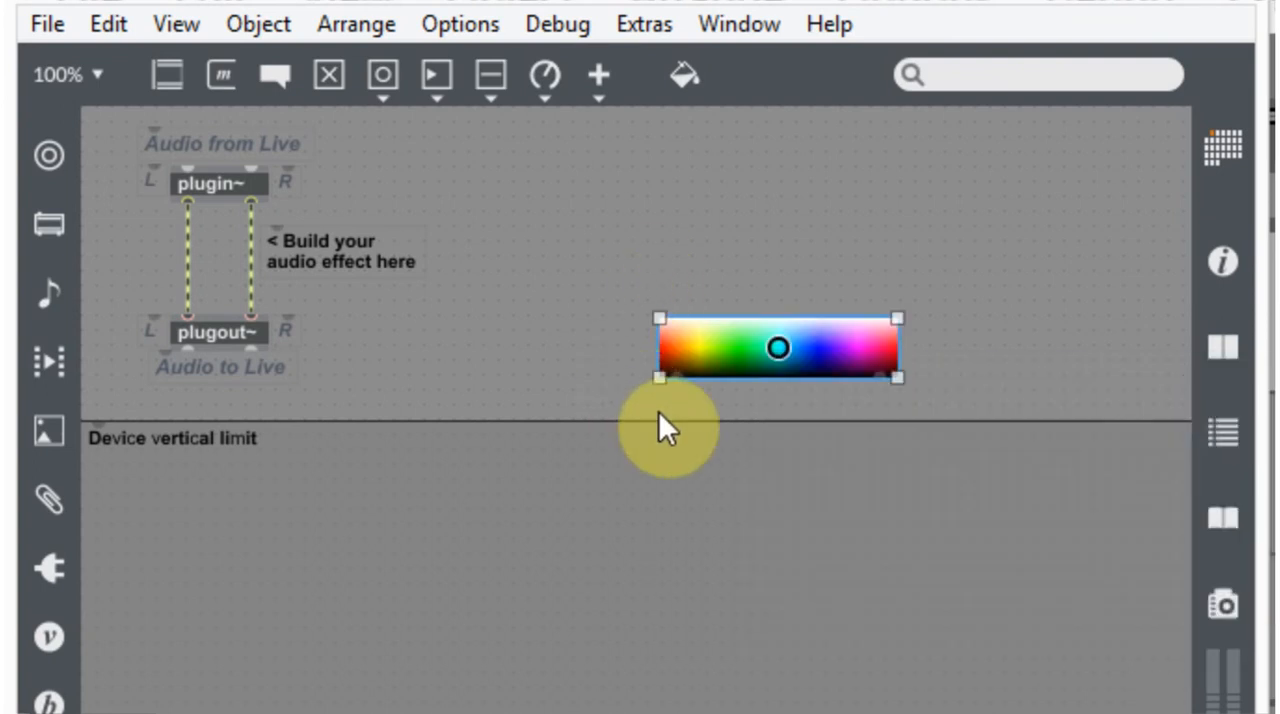
{"action": "left_click_drag", "start_coordinate": [778, 348], "coordinate": [708, 226]}
{"action": "type", "text": "bgcolor"}
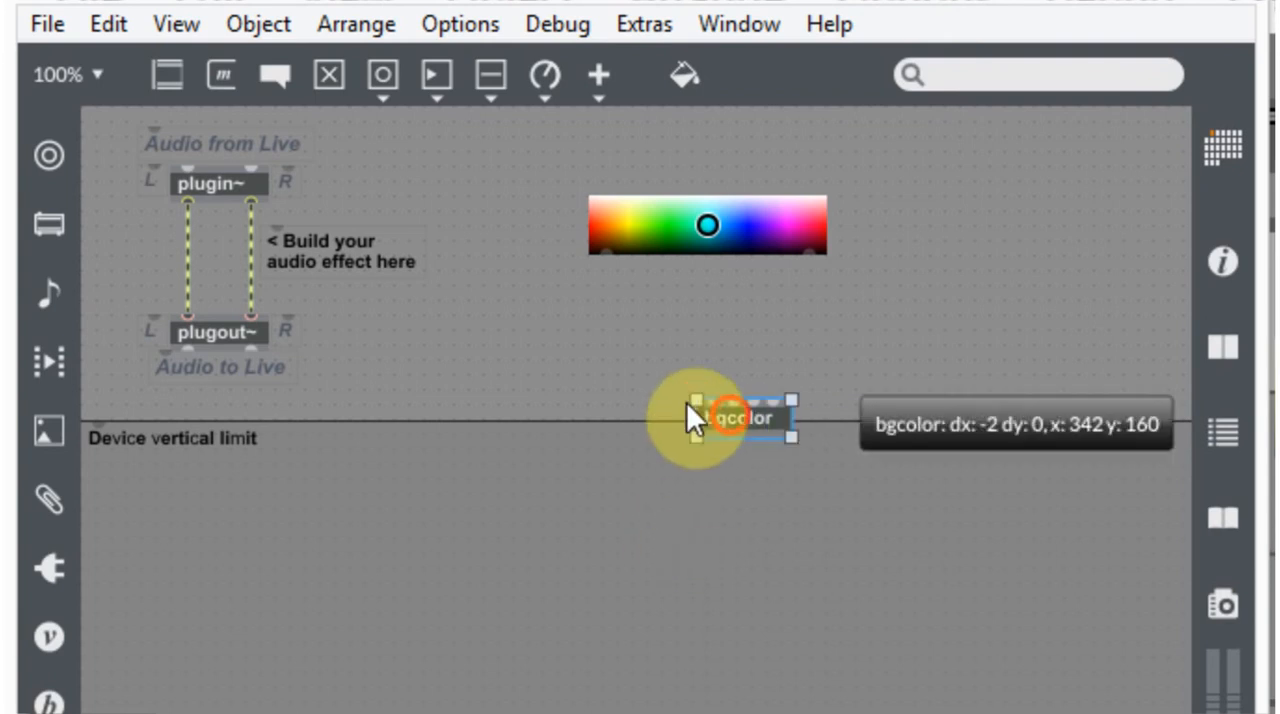
{"action": "left_click_drag", "start_coordinate": [736, 416], "coordinate": [630, 368]}
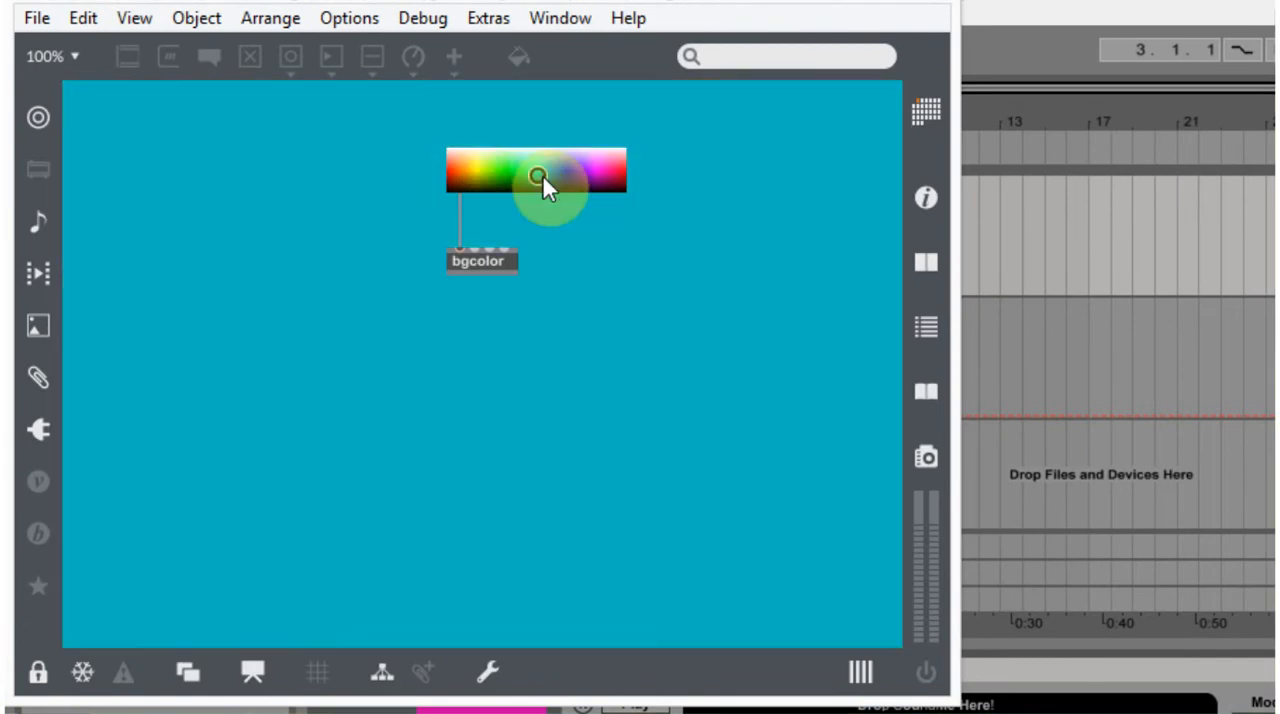
{"action": "left_click", "coordinate": [552, 172]}
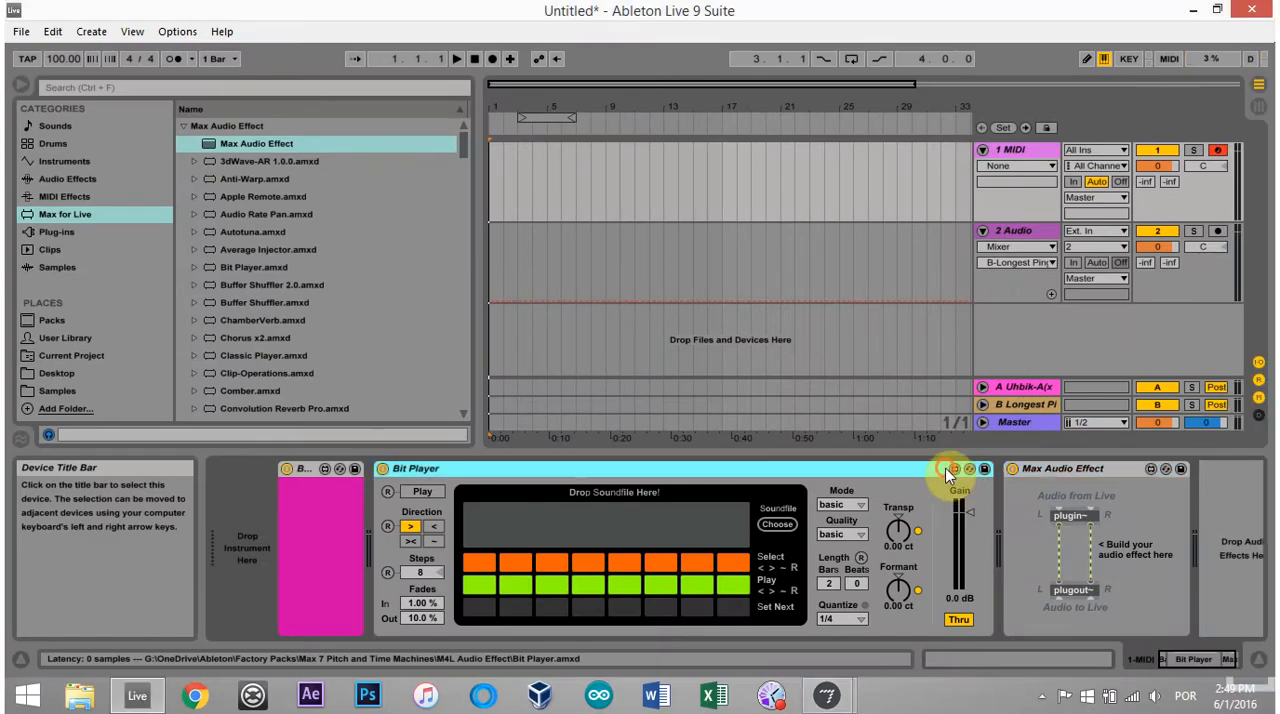
- Open the Bit Player device's patch in the Max editor and scroll to its contents
{"action": "left_click", "coordinate": [948, 468]}
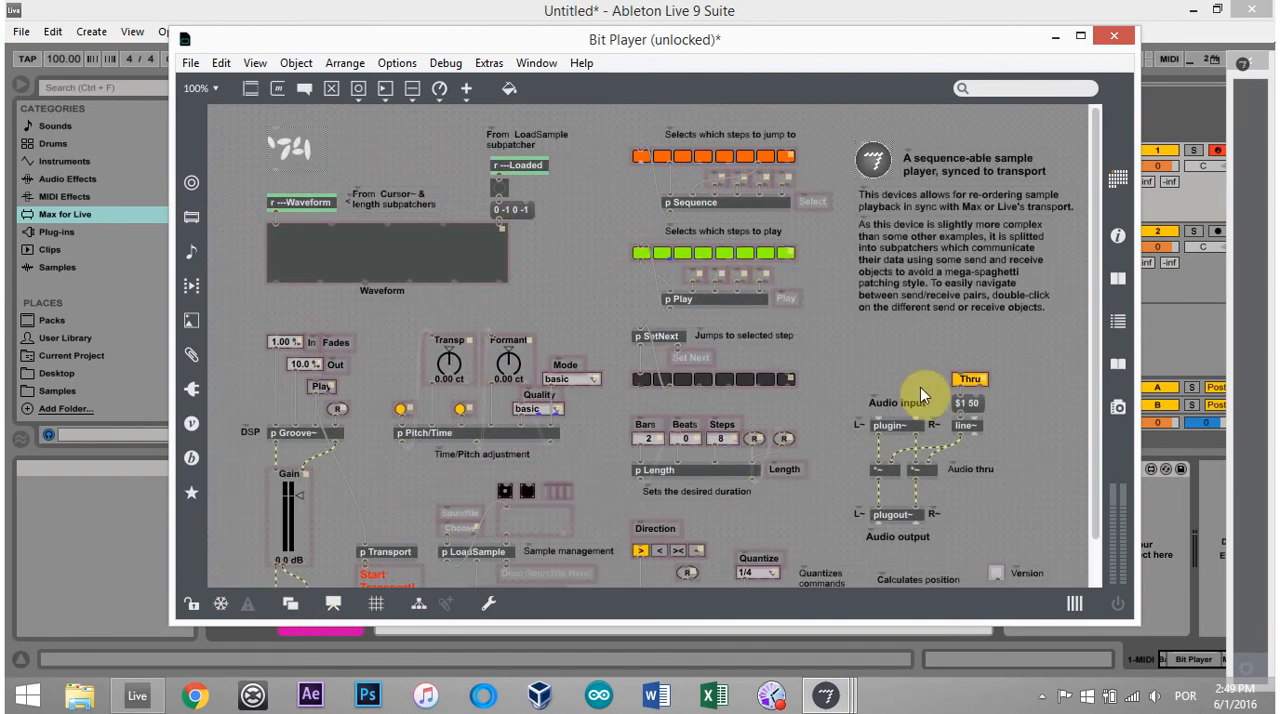
{"action": "scroll", "scroll_direction": "down", "scroll_amount": 3}
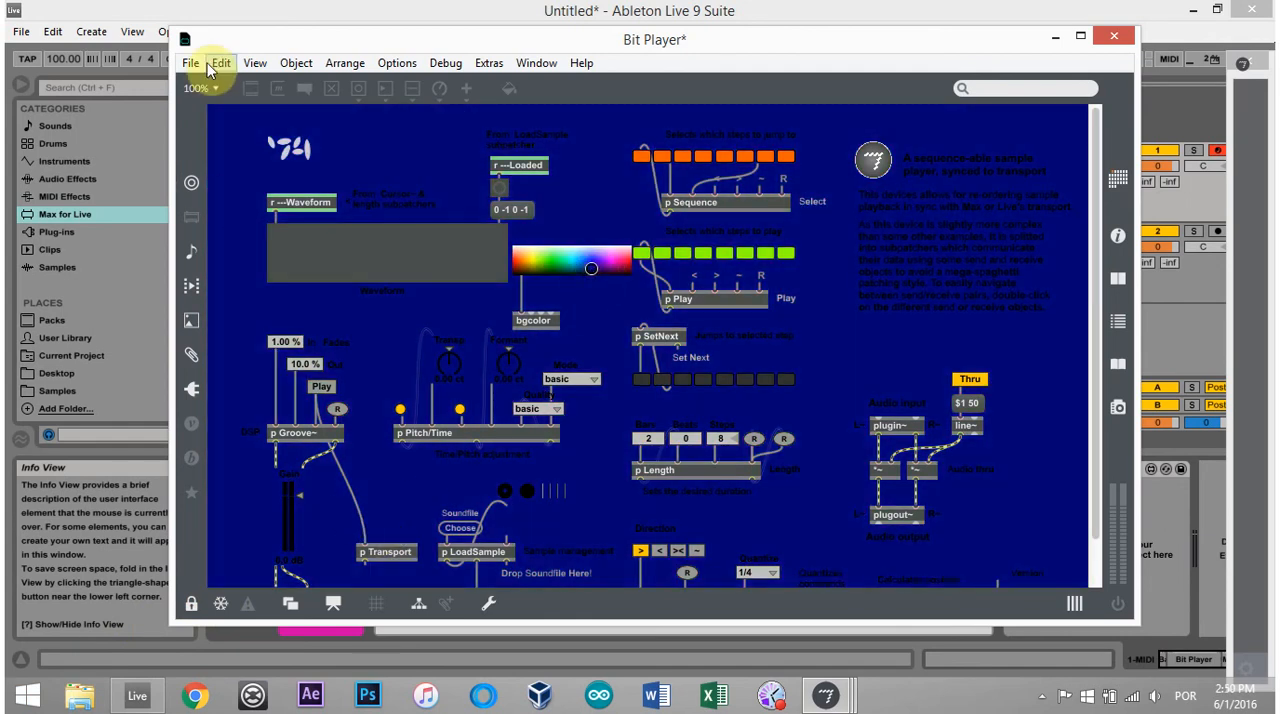
- Save the recoloured device as a new file named 'Bit Player - moded'
{"action": "left_click", "coordinate": [194, 64]}
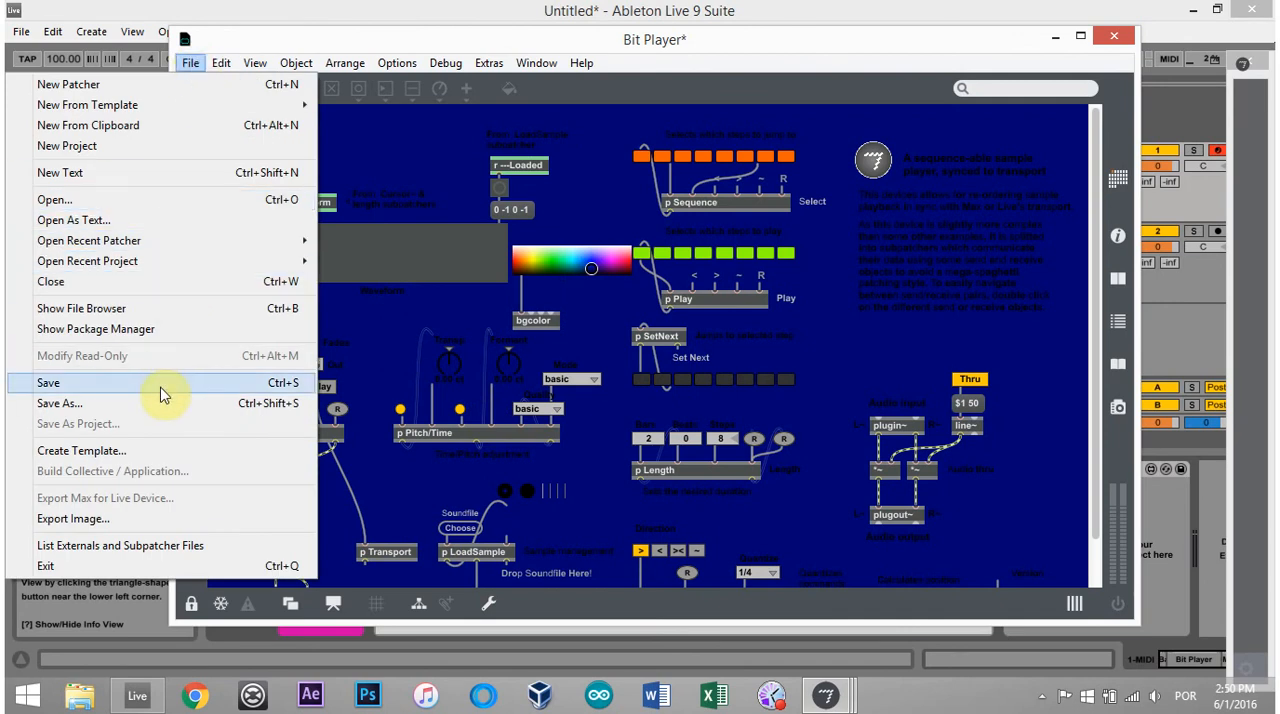
{"action": "left_click", "coordinate": [62, 404]}
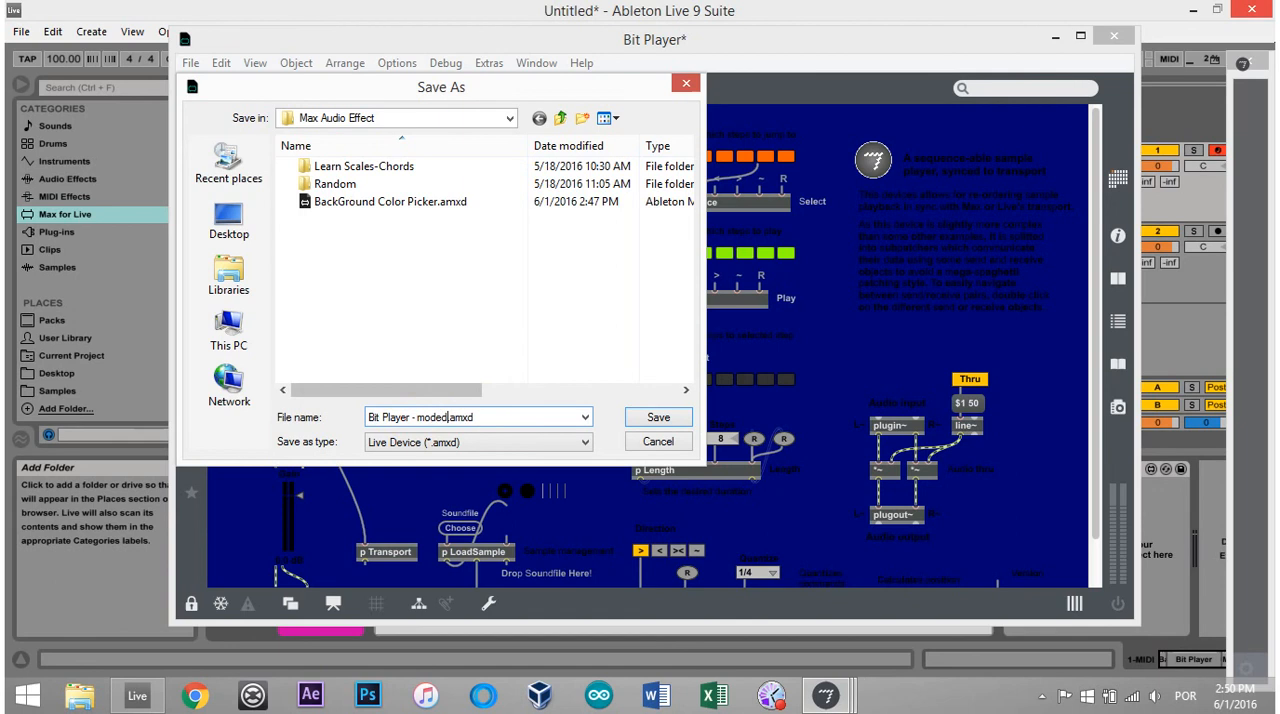
{"action": "left_click", "coordinate": [656, 416]}
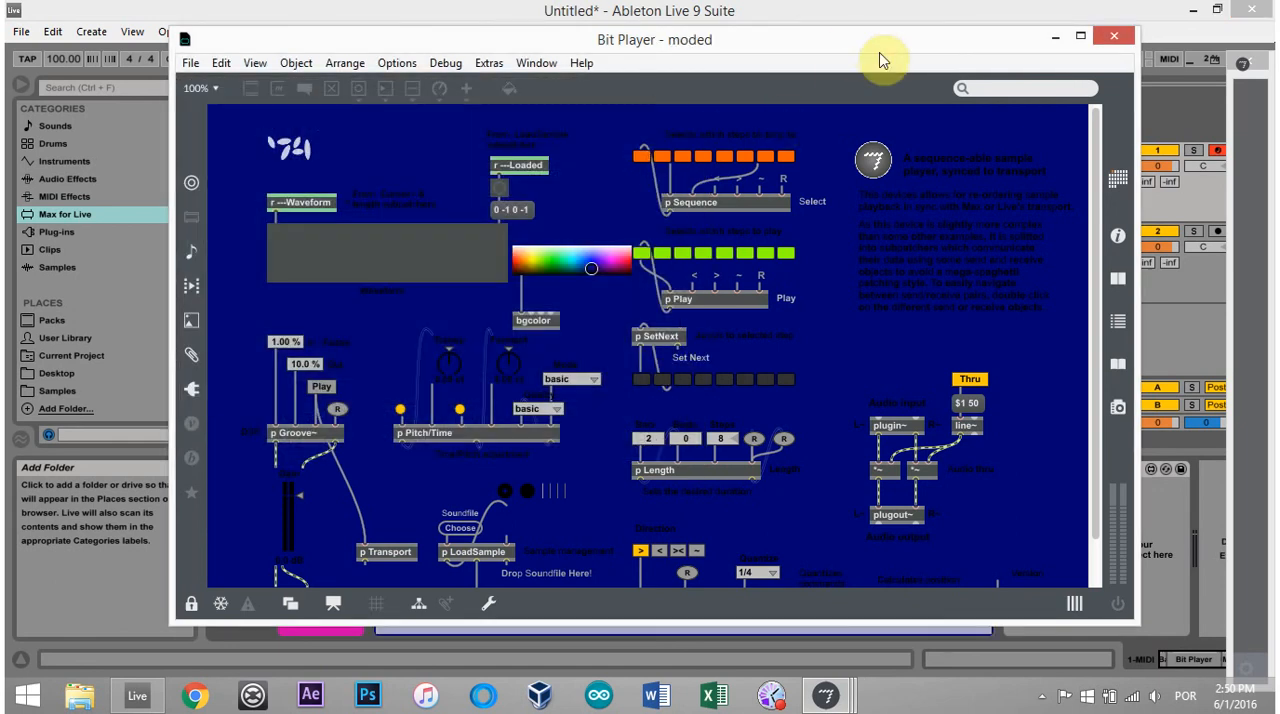
- Close the Max editor so Live shows 'Bit Player - moded' with its dark blue background
{"action": "left_click", "coordinate": [1112, 36]}
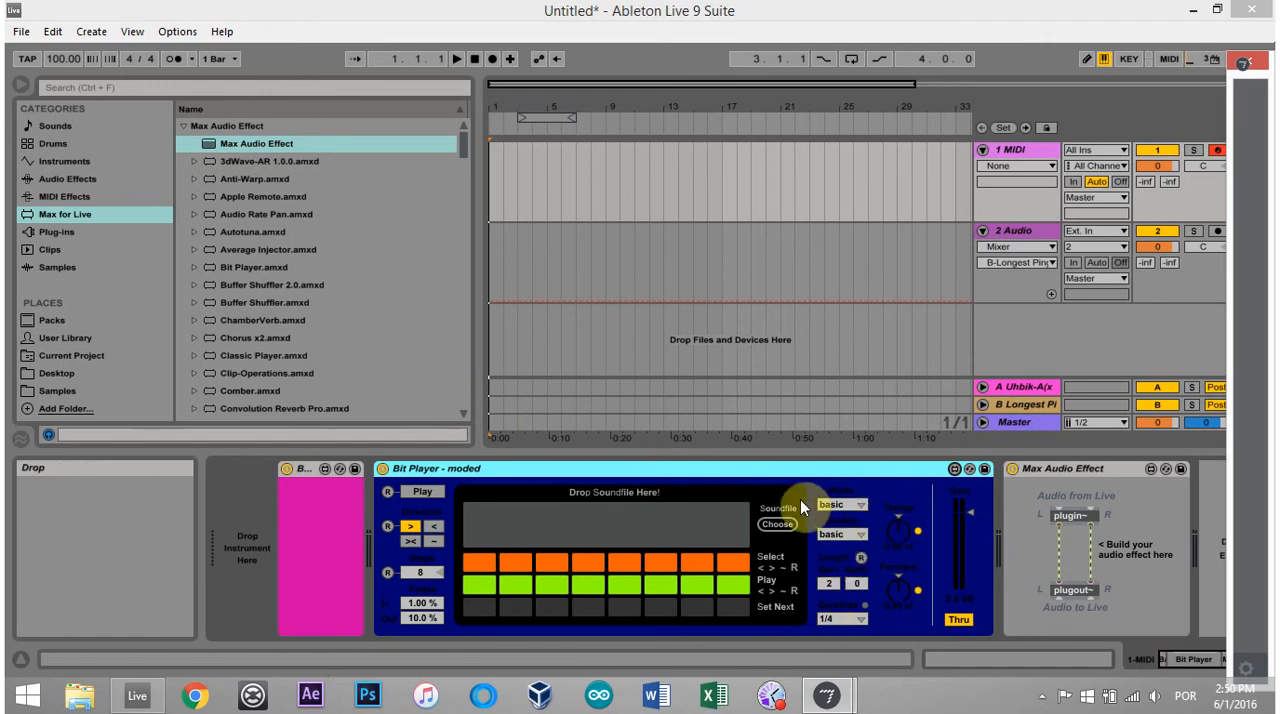
{"action": "mouse_move", "coordinate": [792, 498]}
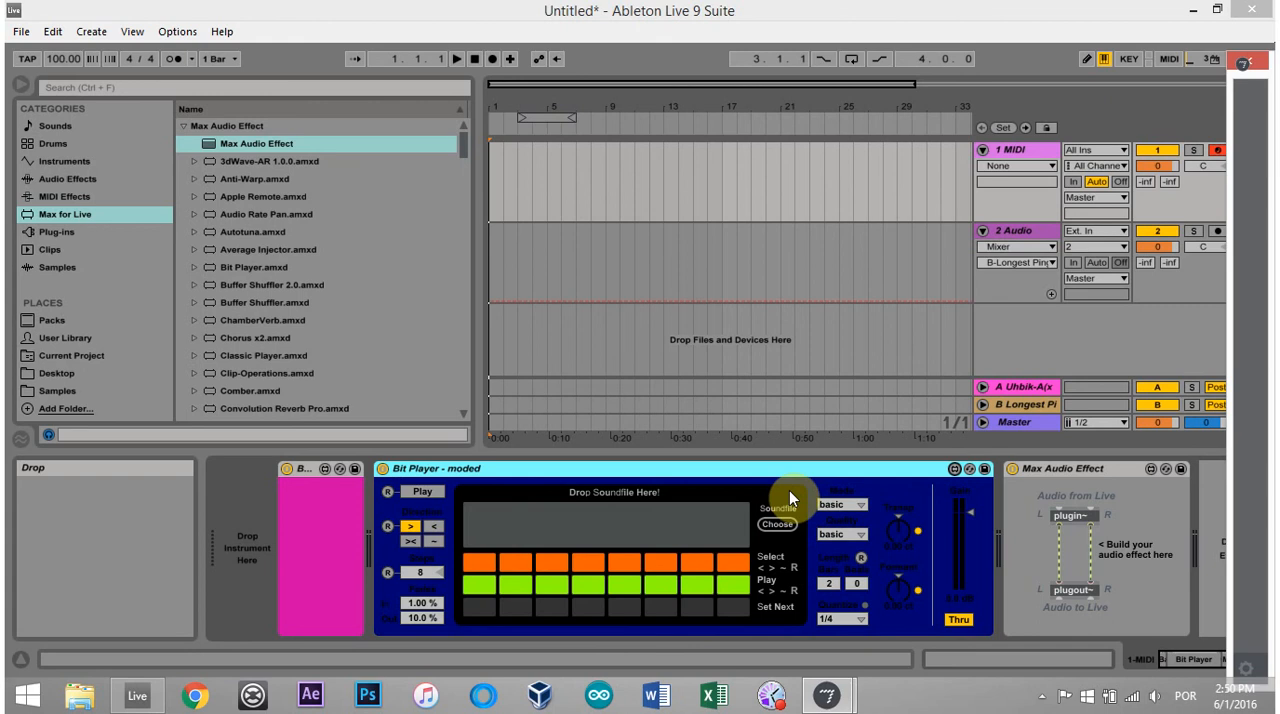